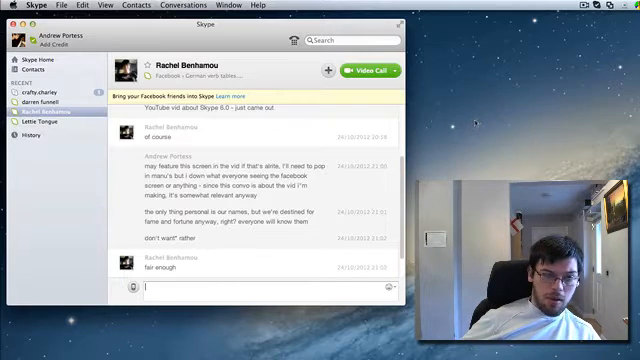
pyautogui.moveTo(255, 131)
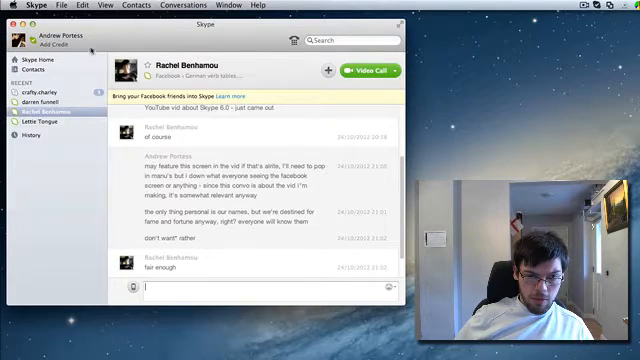
# Check for Skype updates and dismiss the no-updates notice
pyautogui.click(17, 5)
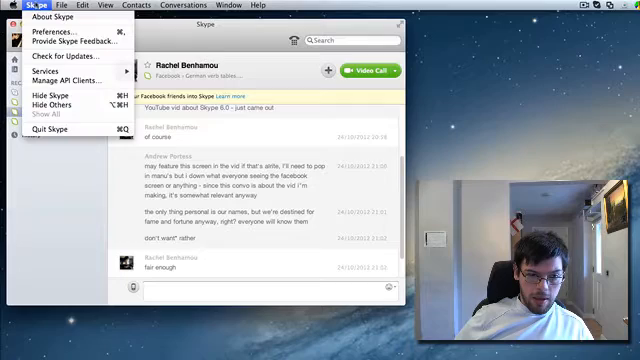
pyautogui.click(65, 5)
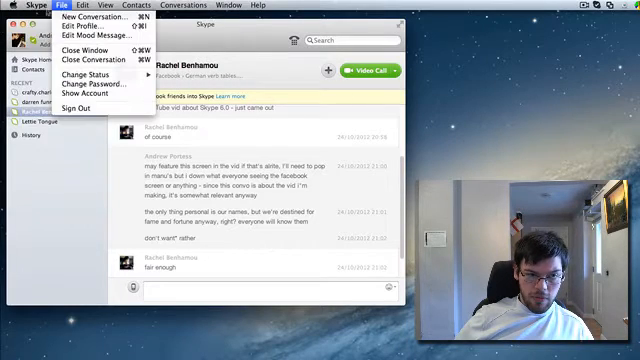
pyautogui.click(20, 5)
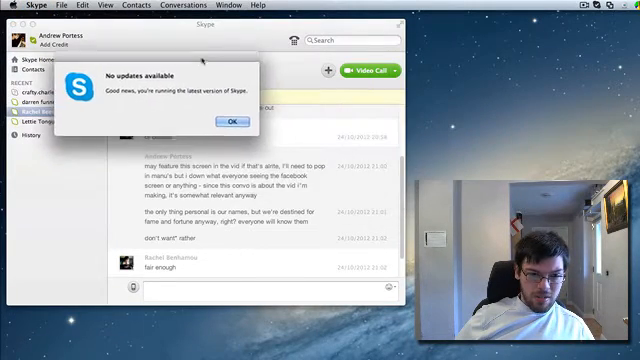
pyautogui.click(234, 121)
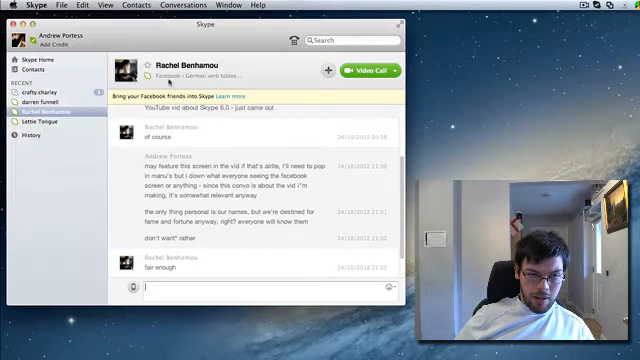
# Rerun the update check, then sign out of the current account
pyautogui.click(18, 5)
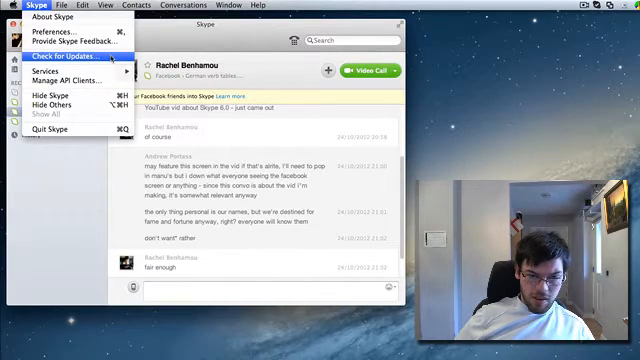
pyautogui.click(74, 57)
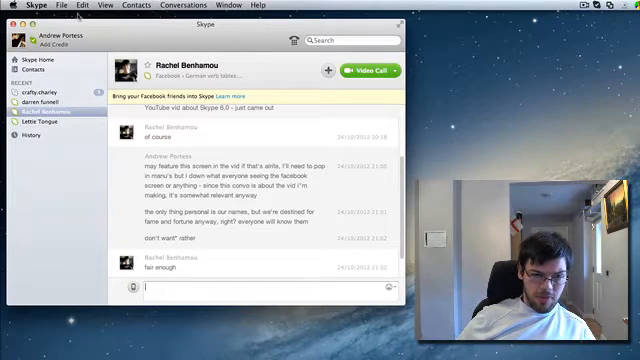
pyautogui.click(41, 5)
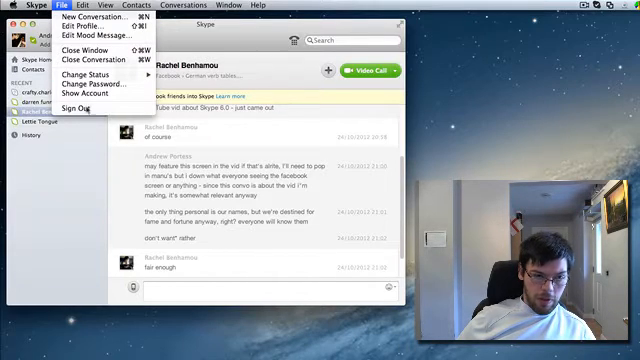
pyautogui.click(76, 101)
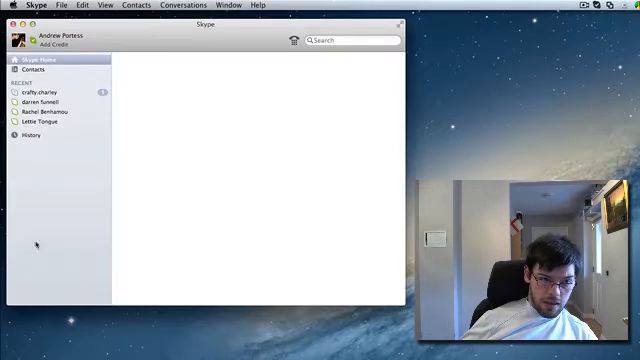
# Open one recent conversation, then switch to another from the Recent list
pyautogui.click(56, 114)
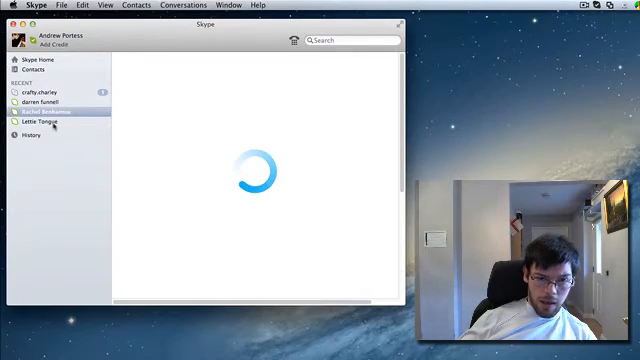
pyautogui.click(40, 113)
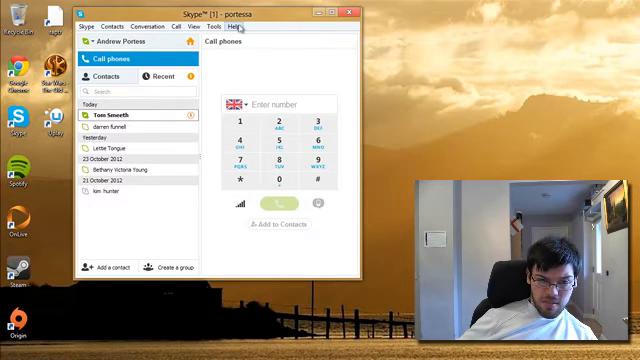
pyautogui.click(237, 27)
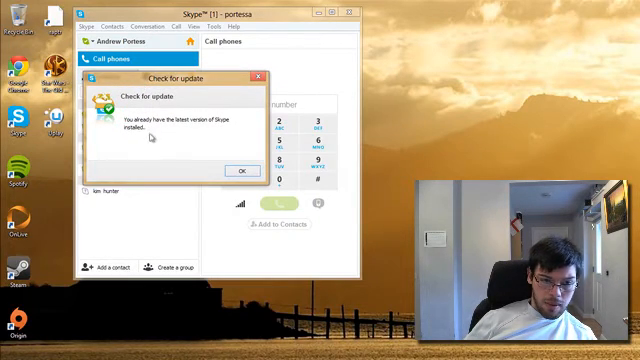
pyautogui.moveTo(152, 169)
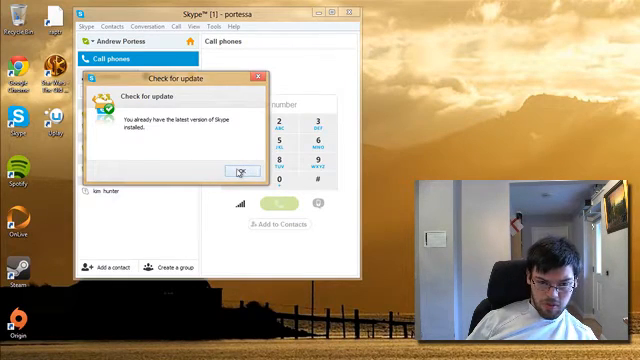
pyautogui.click(241, 171)
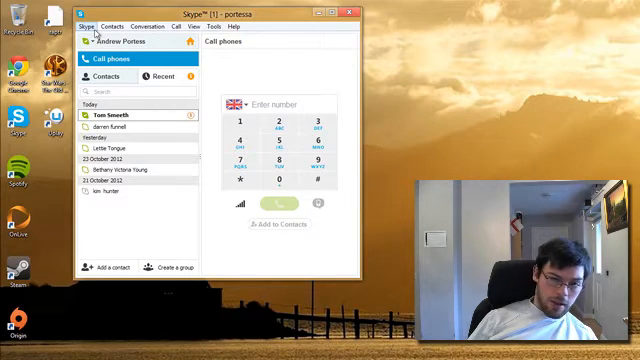
# Open the account and status options to begin signing out
pyautogui.click(86, 26)
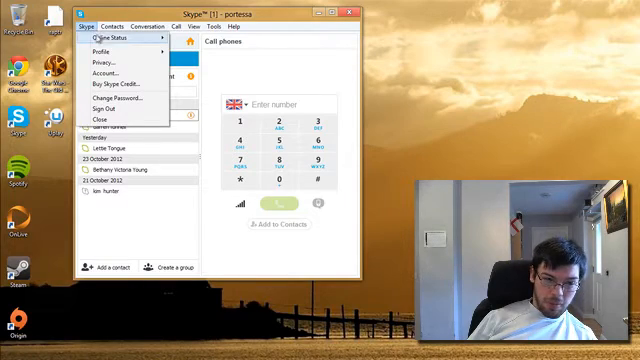
pyautogui.moveTo(115, 110)
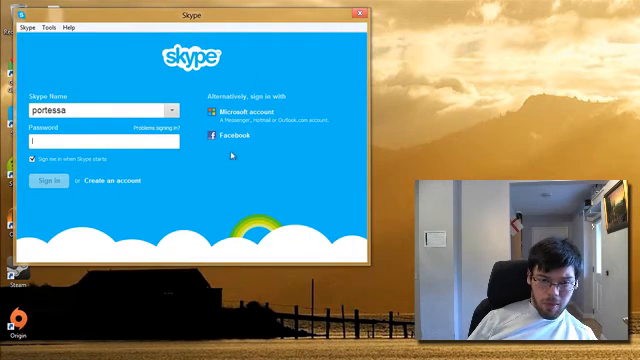
pyautogui.moveTo(233, 140)
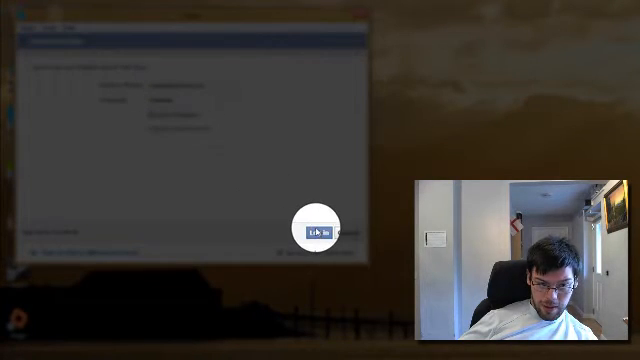
pyautogui.click(319, 232)
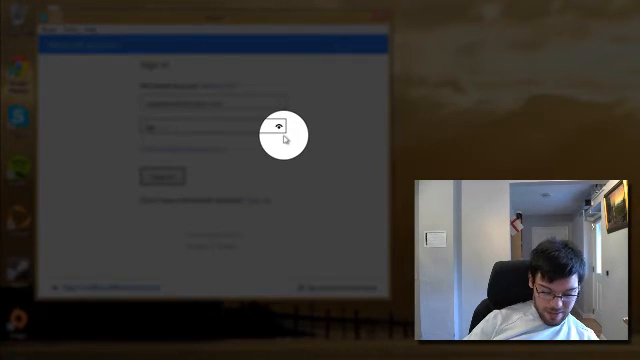
# Enter the Microsoft account password in the sign-in dialog's Password field
pyautogui.write('password')
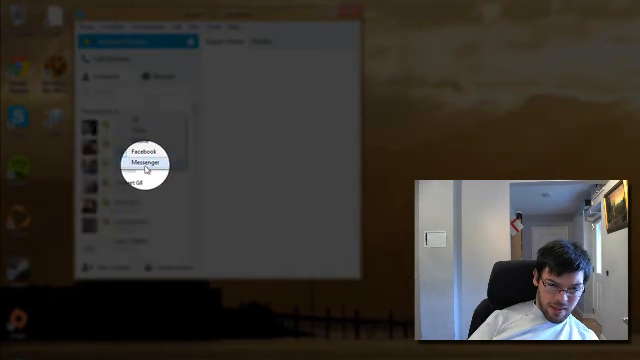
# Choose Messenger in the contact filter dropdown above the contact list
pyautogui.click(142, 161)
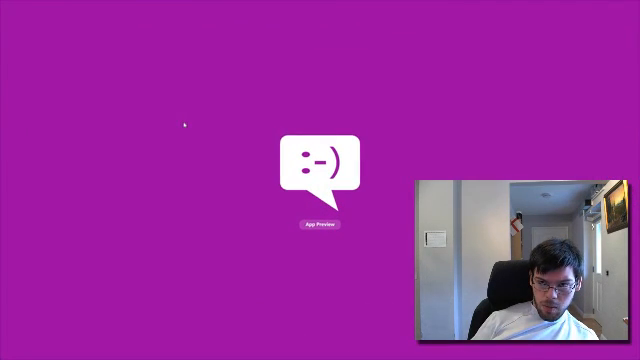
pyautogui.moveTo(191, 120)
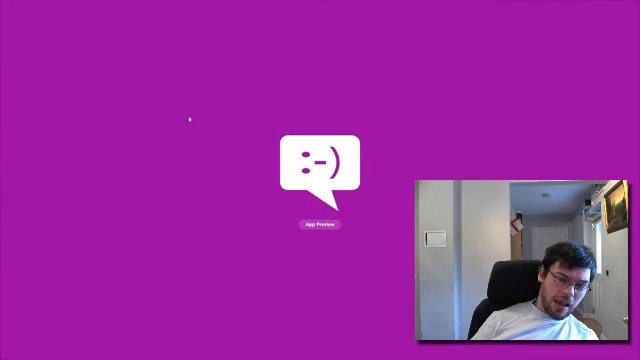